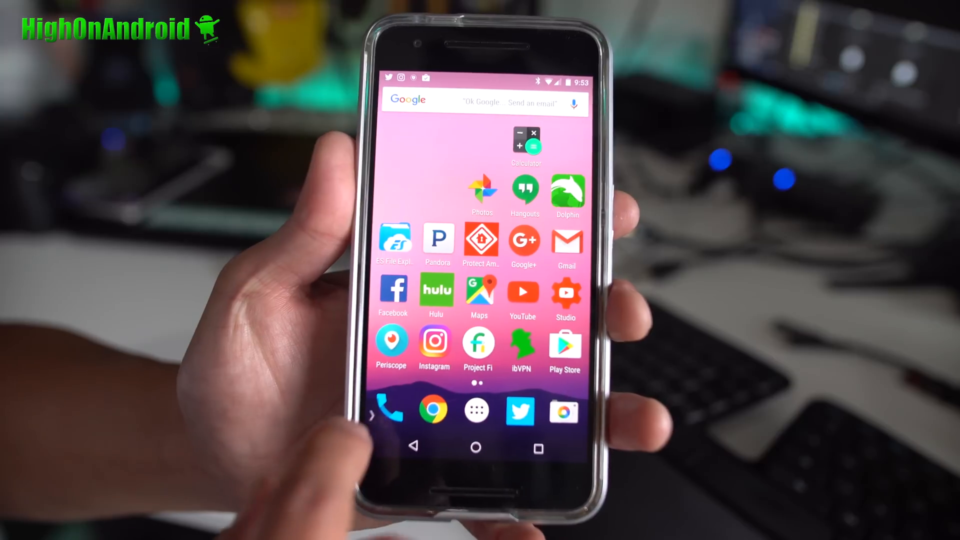
- Launch Chrome and Twitter from Taskbar as overlapping freeform floating windows
{"action": "left_click", "coordinate": [475, 411]}
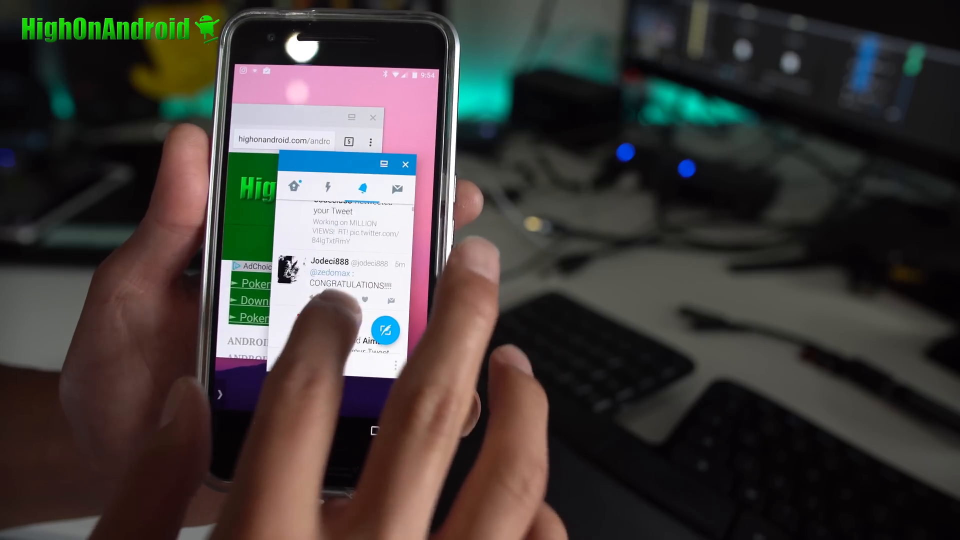
- Reply 'THANKYOU' to the congratulations tweet in the Twitter window
{"action": "left_click", "coordinate": [386, 330]}
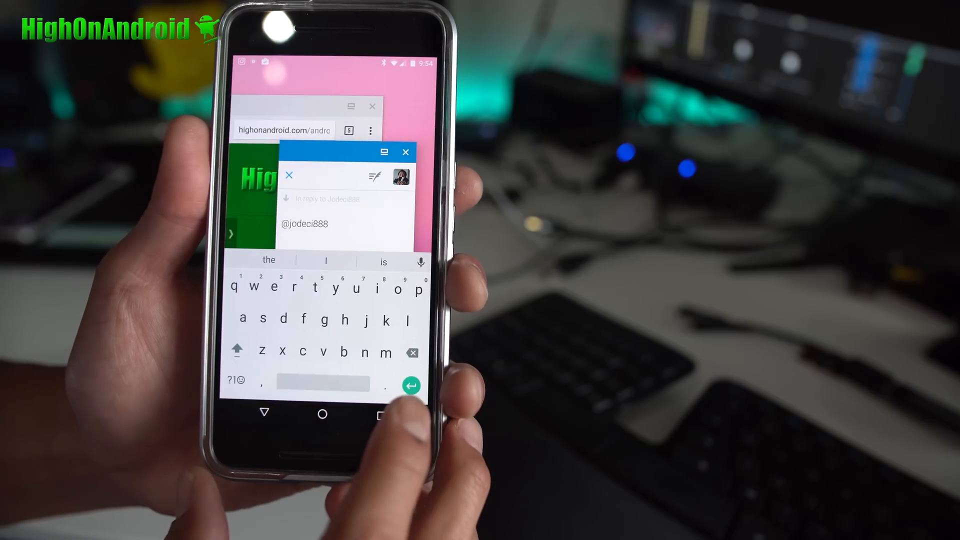
{"action": "type", "text": "THANKYOU"}
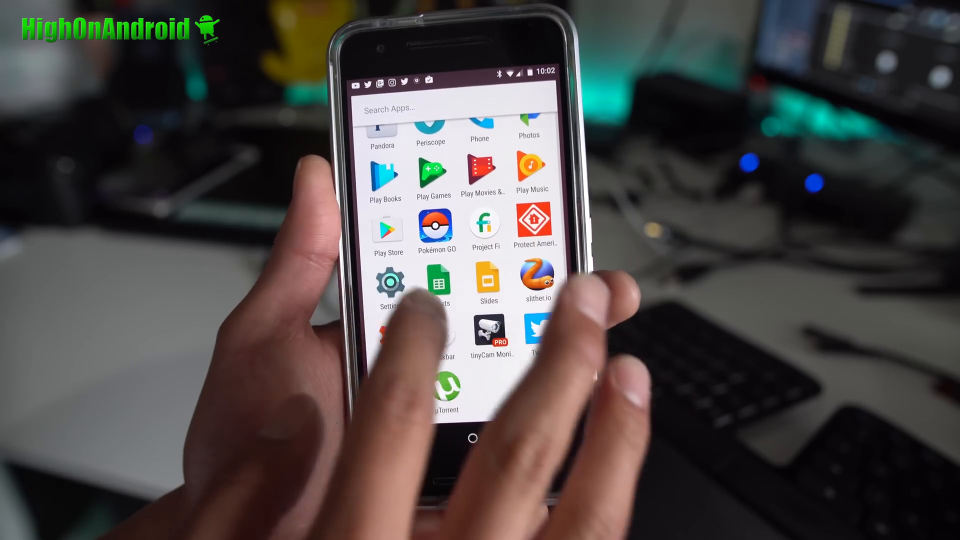
- Open Google Play from the app drawer and search for 'taskbar'
{"action": "left_click", "coordinate": [388, 281]}
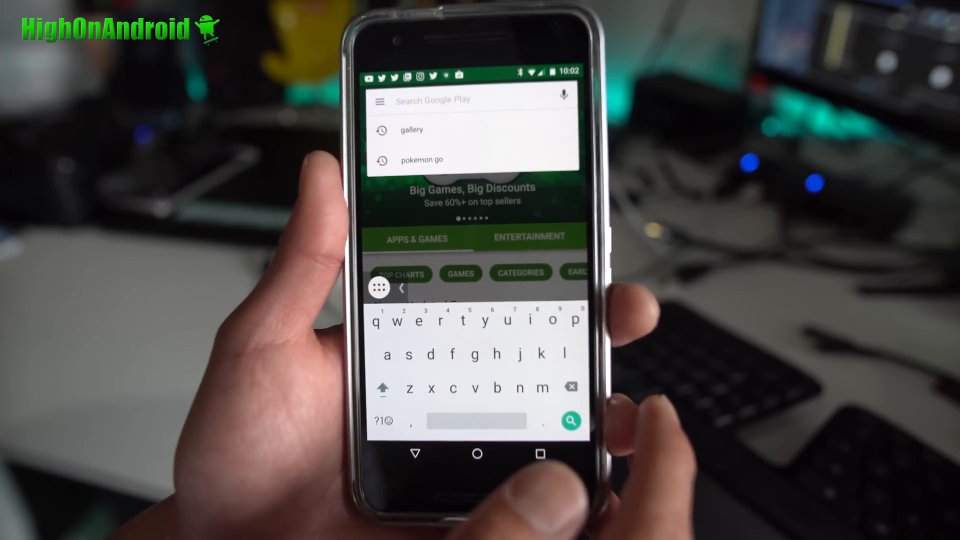
{"action": "type", "text": "taskbar"}
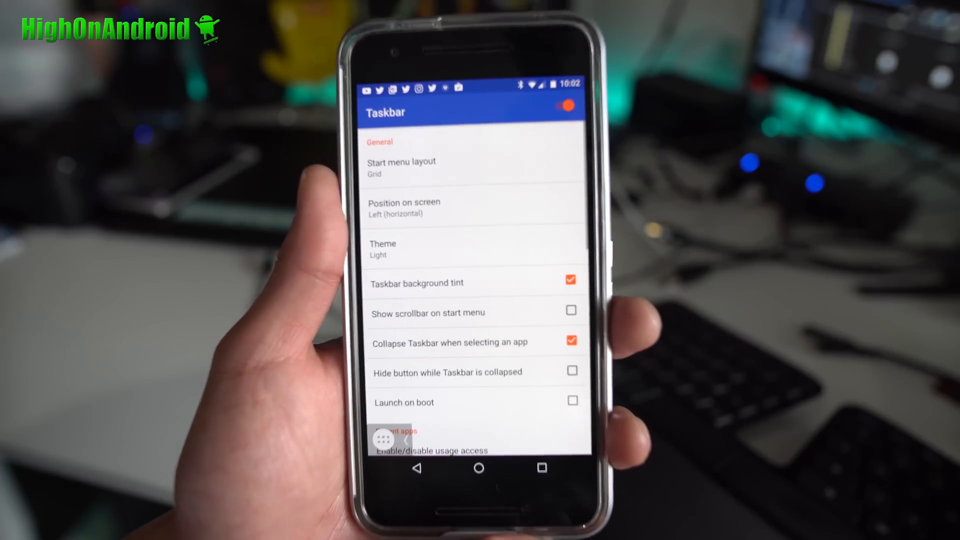
- Scroll Taskbar settings down to the Freeform mode section showing Freeform window support enabled
{"action": "scroll", "scroll_direction": "down", "scroll_amount": 3}
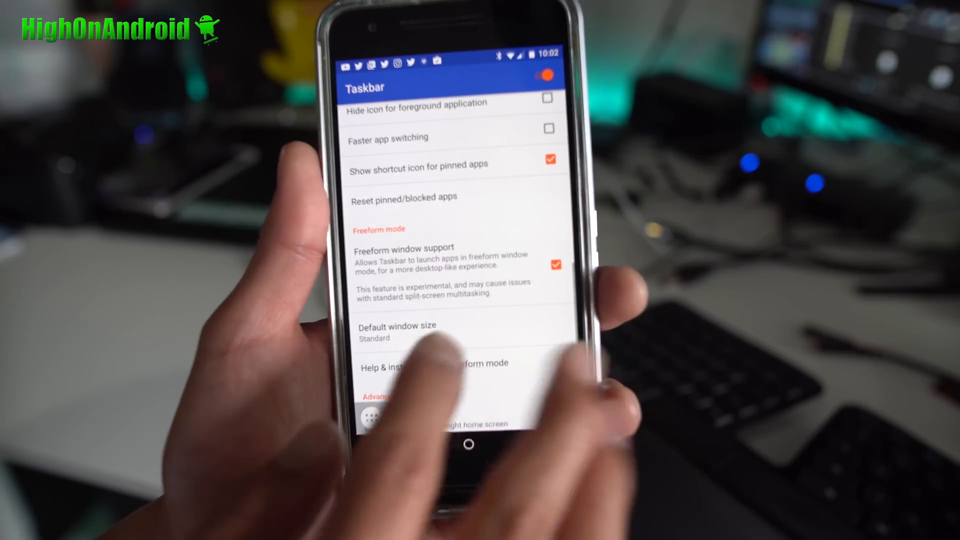